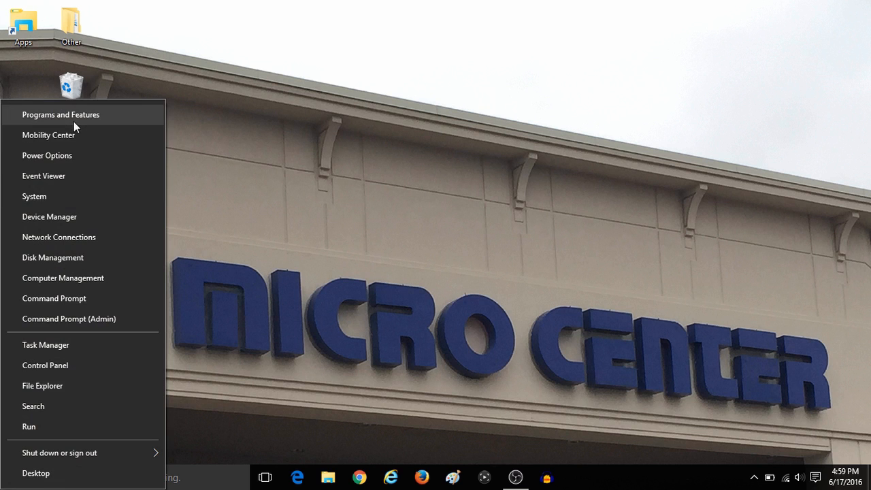
Bring up the Programs and Features list of installed programs
click(60, 114)
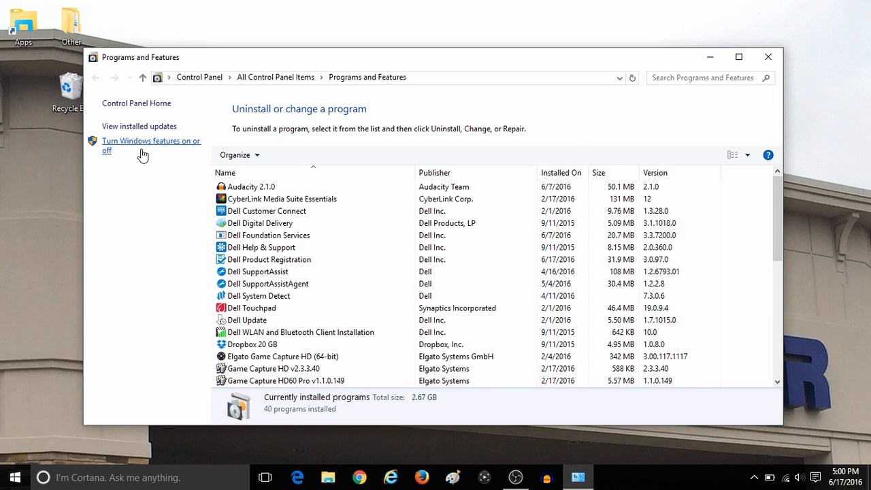
Show the optional Windows Features list and scroll it down to XPS Viewer
click(151, 144)
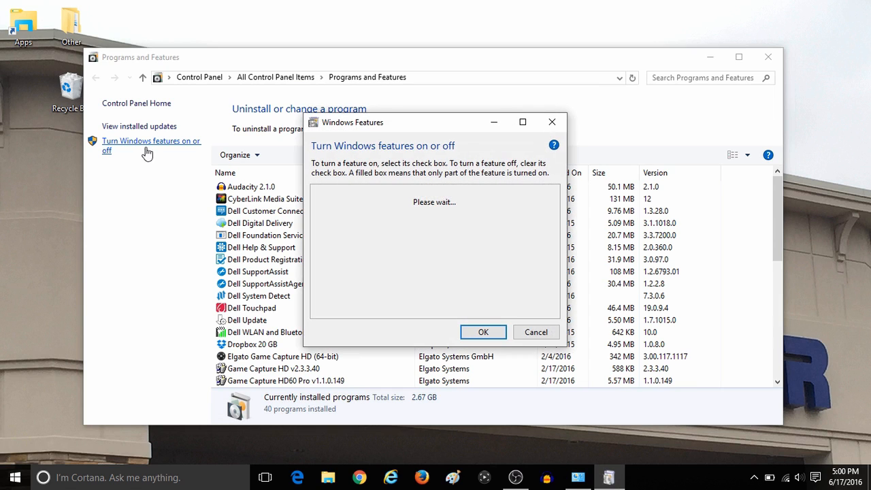
mouse_move(337, 149)
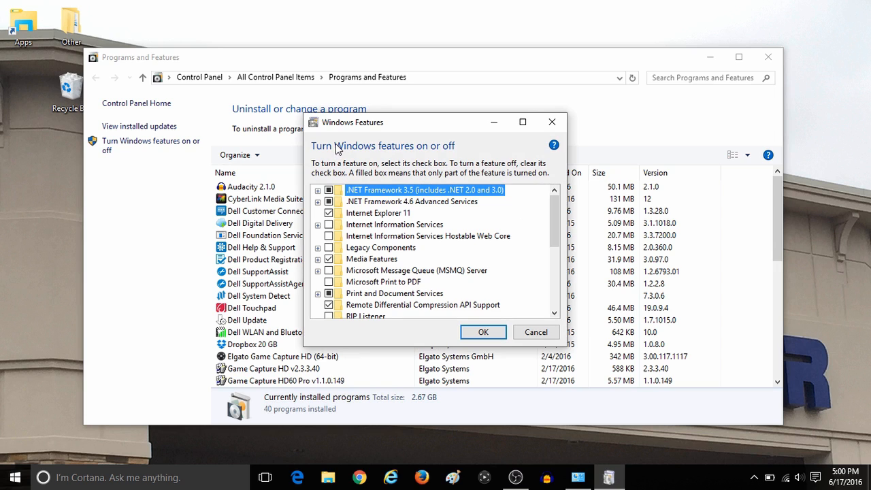
mouse_move(397, 267)
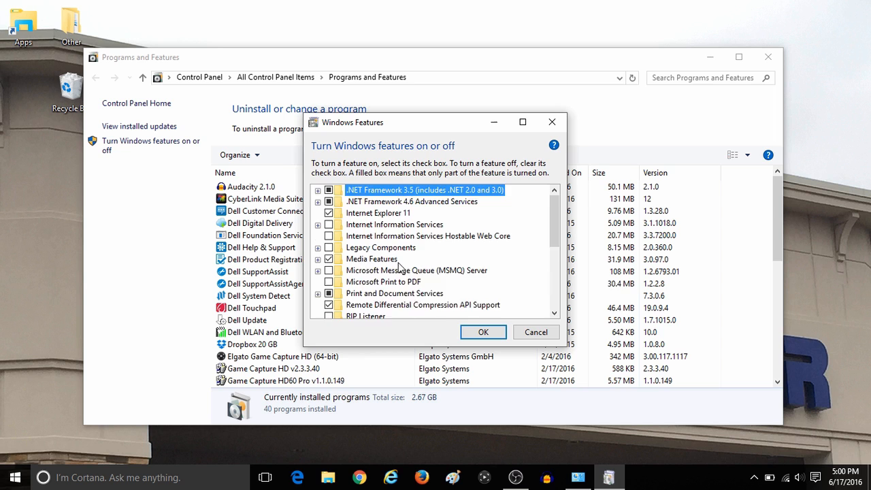
scroll(down, 3)
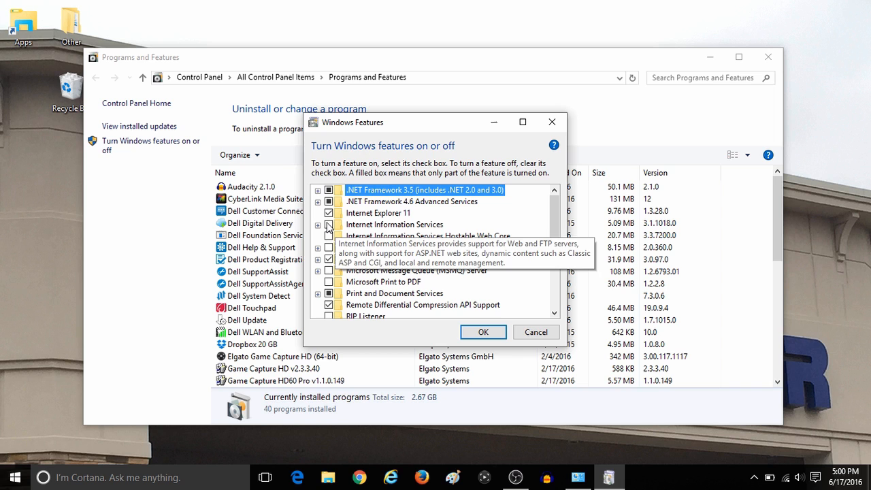
scroll(down, 3)
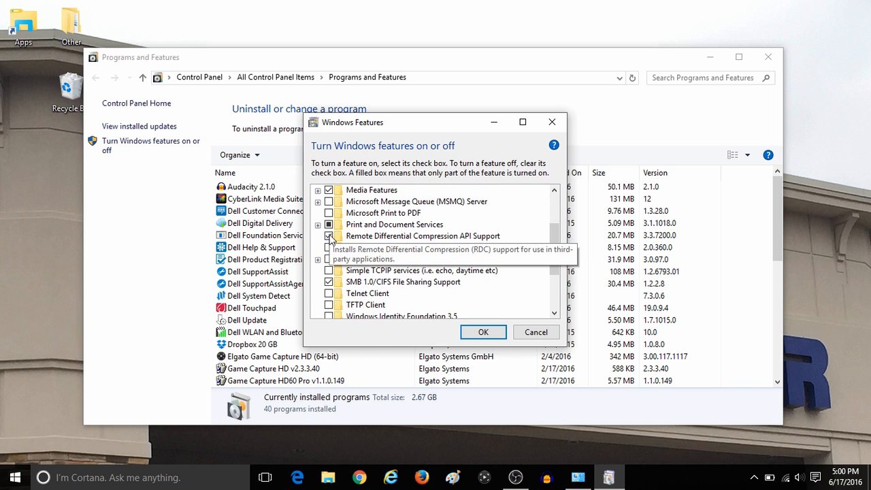
scroll(down, 3)
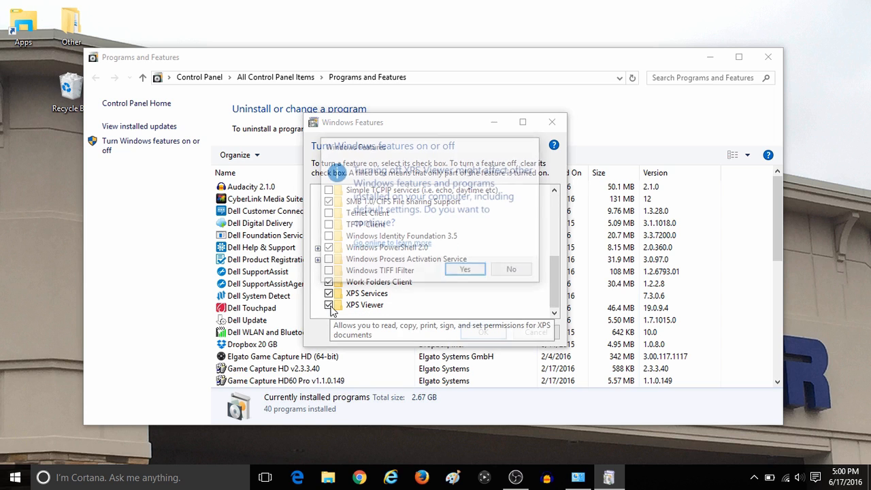
Uncheck XPS Viewer and accept the turn-off warning with Yes
click(329, 305)
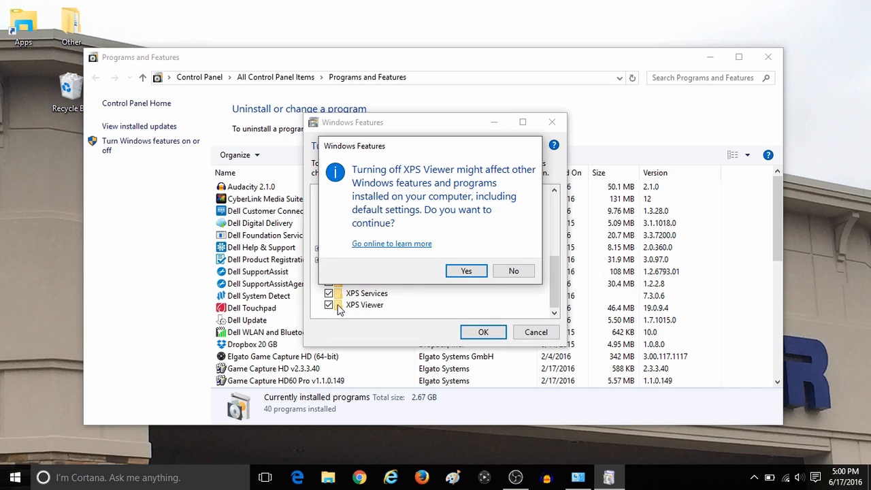
mouse_move(466, 271)
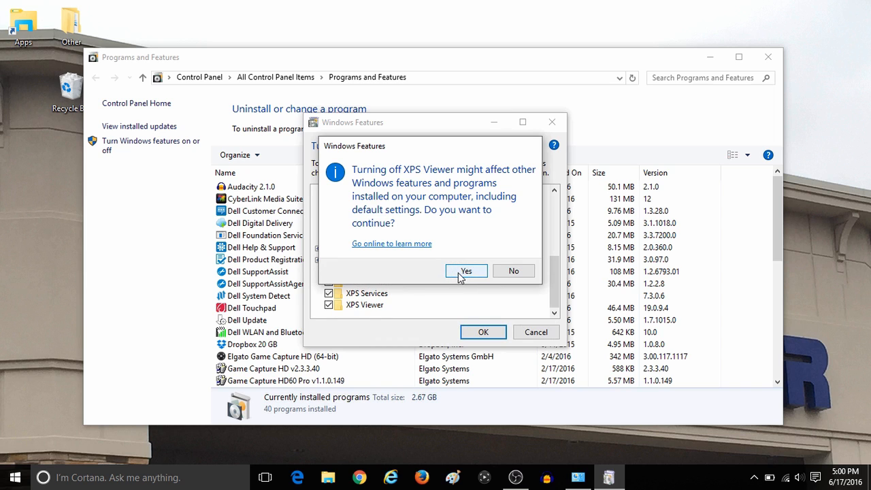
click(466, 271)
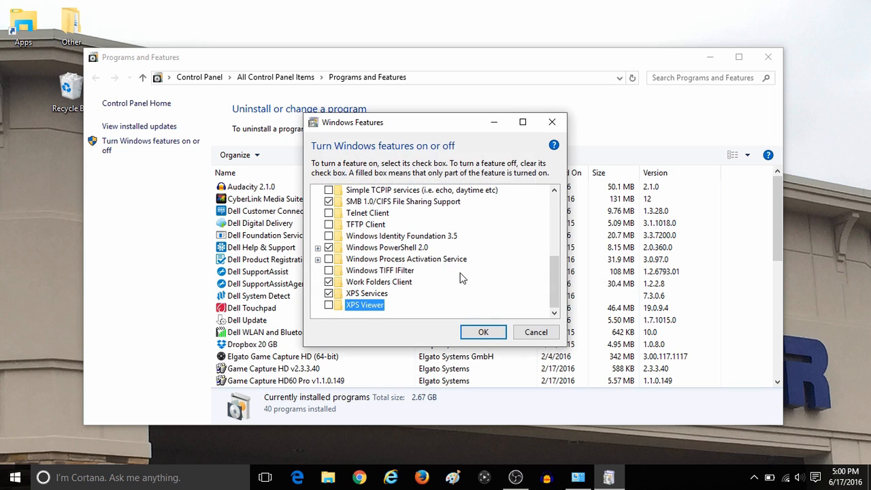
mouse_move(387, 330)
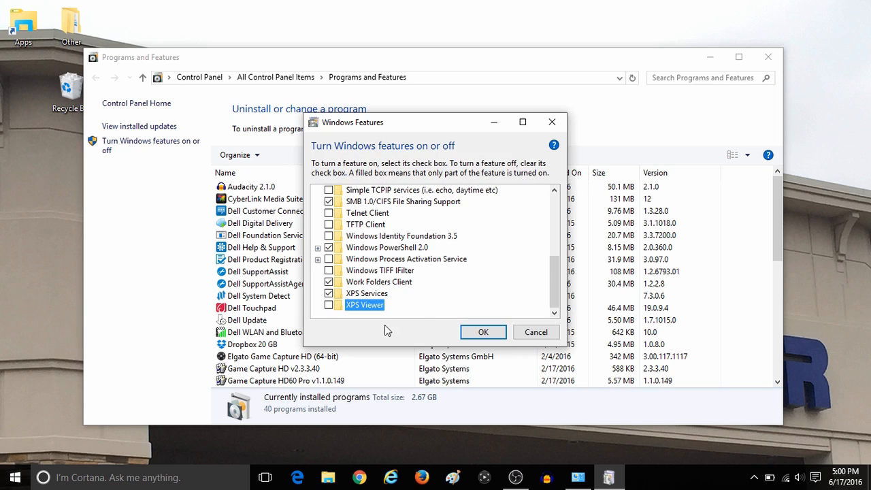
mouse_move(329, 305)
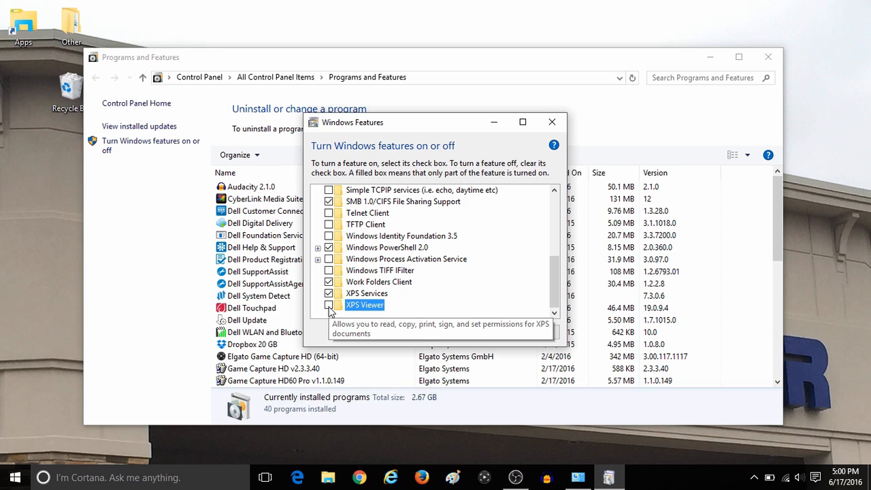
Re-check XPS Viewer and confirm with OK, returning to Programs and Features
click(329, 305)
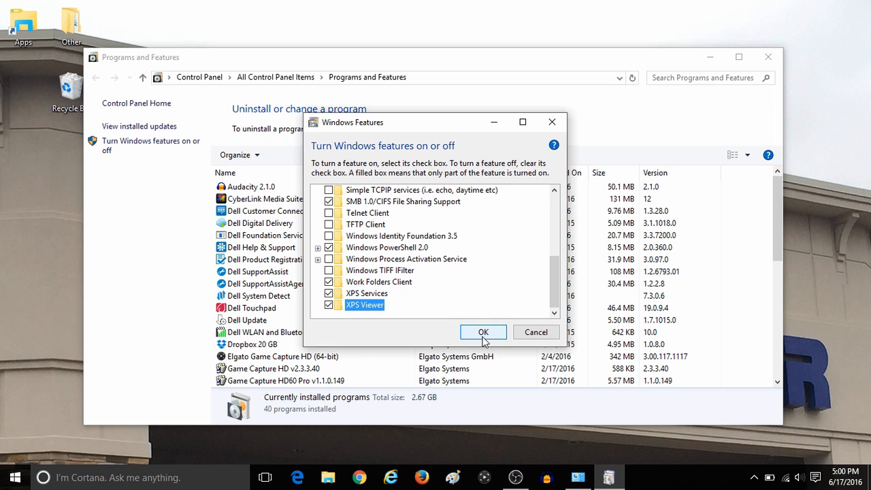
click(483, 332)
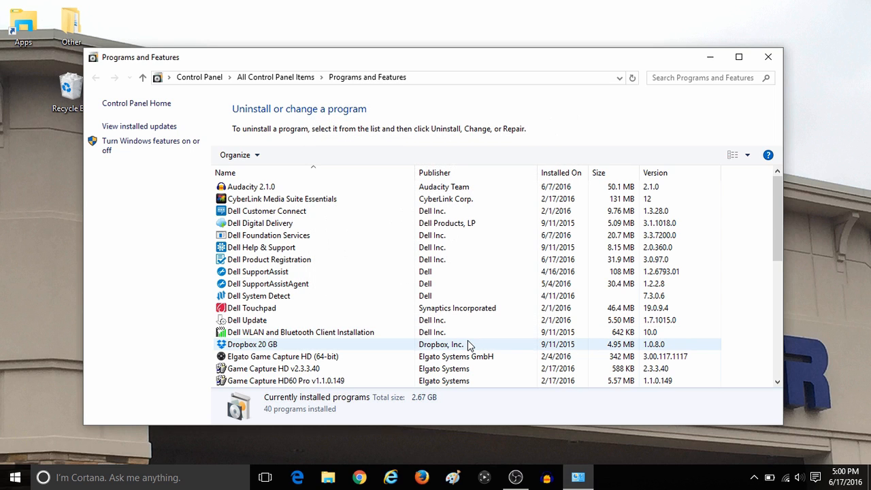
mouse_move(463, 346)
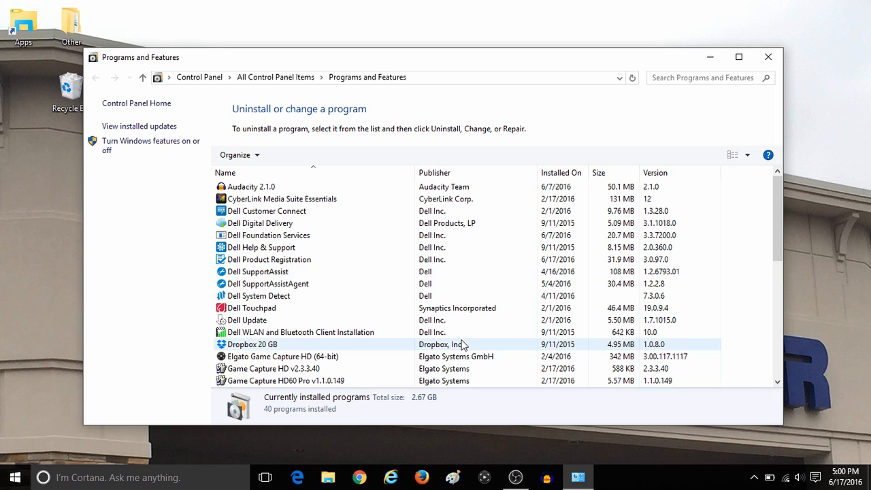